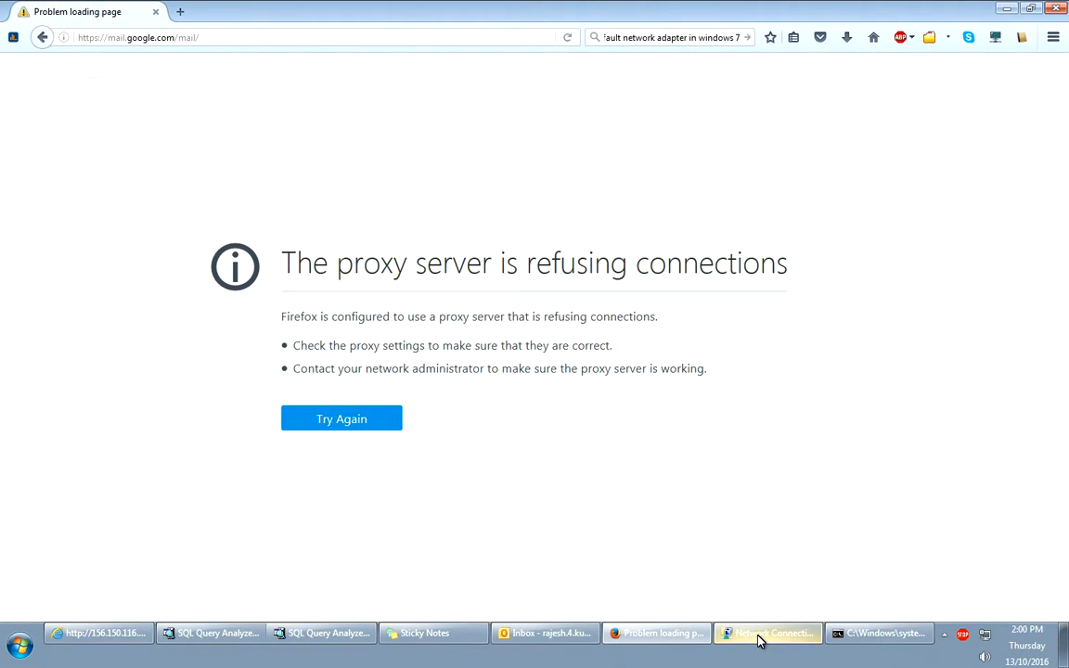
# Inspect Local Area Connection and Local Area Connection 3 in the Network Connections list, ending on Connection 3.
pyautogui.click(767, 632)
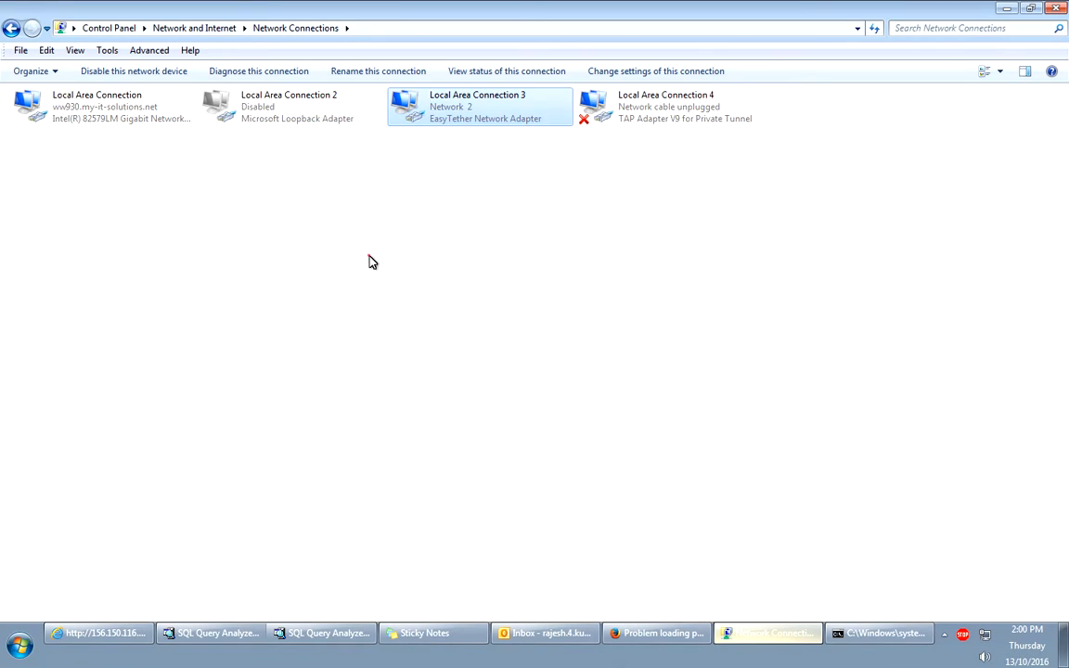
pyautogui.click(96, 106)
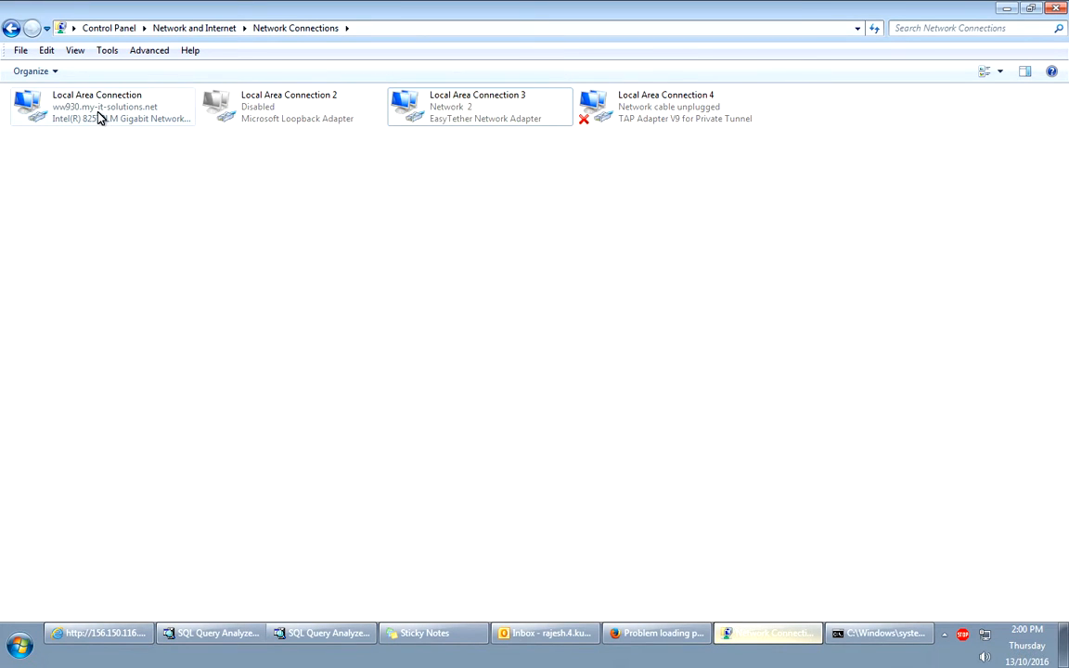
pyautogui.click(102, 105)
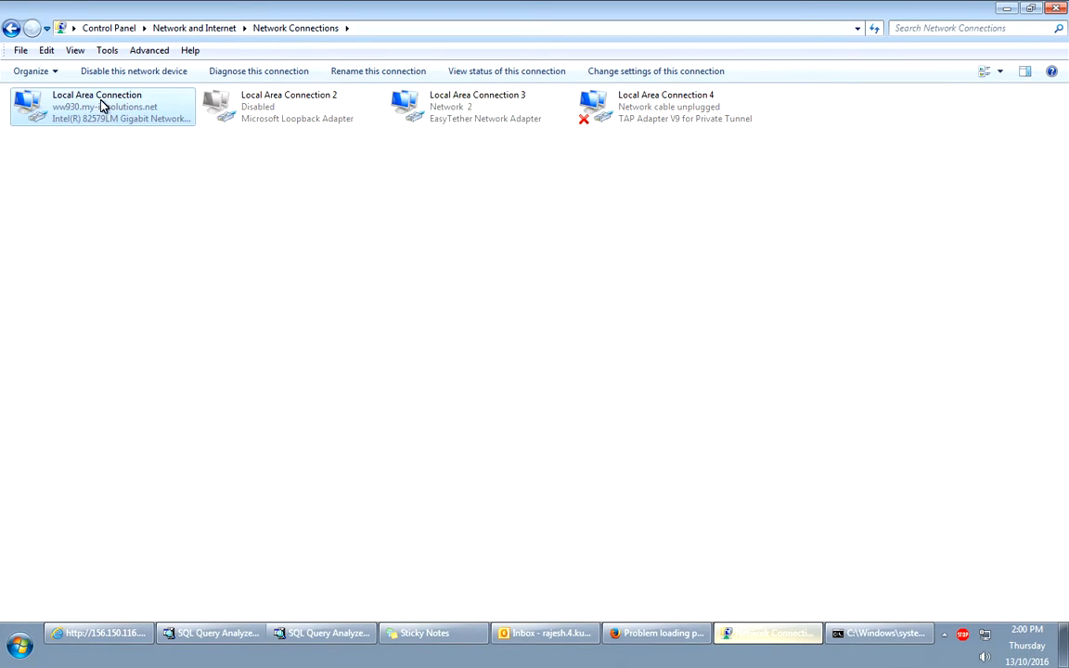
pyautogui.moveTo(464, 111)
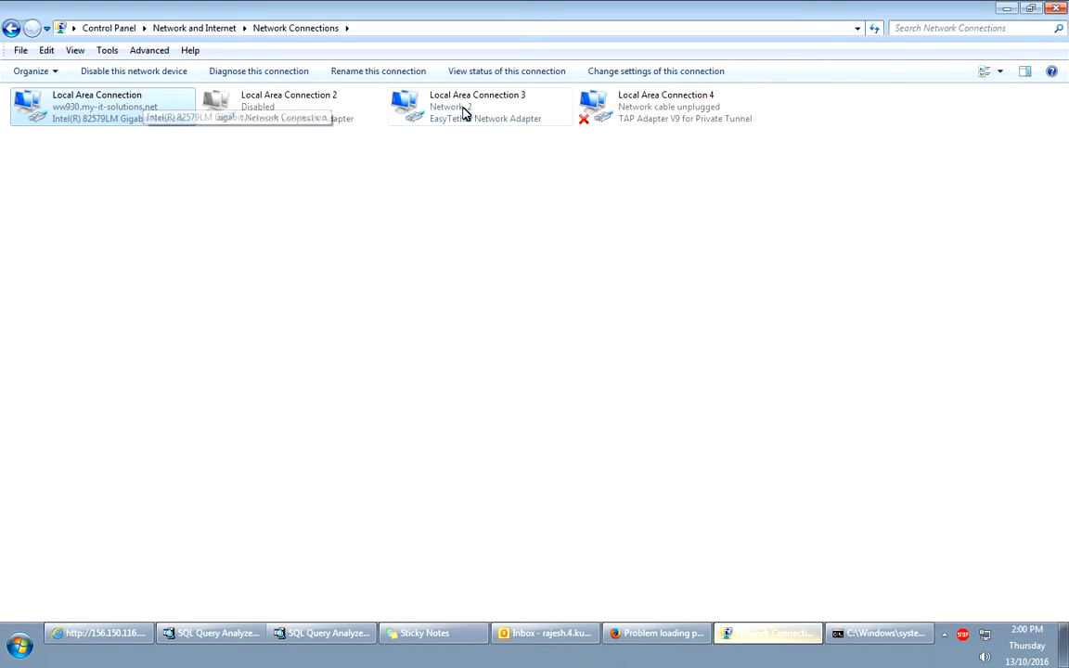
pyautogui.click(478, 106)
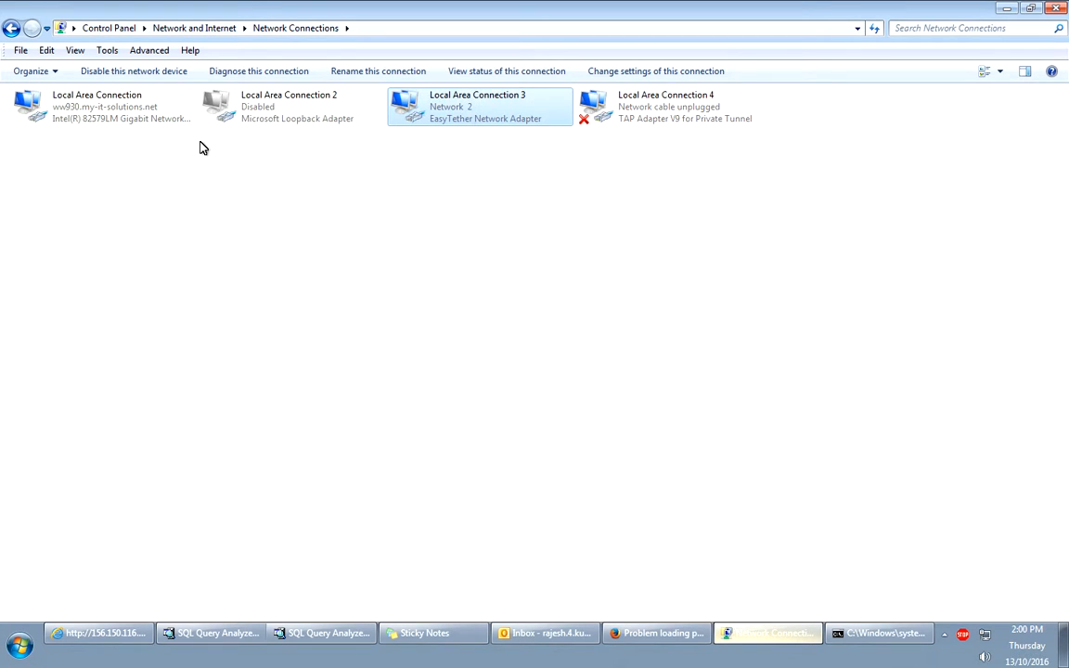
pyautogui.click(97, 106)
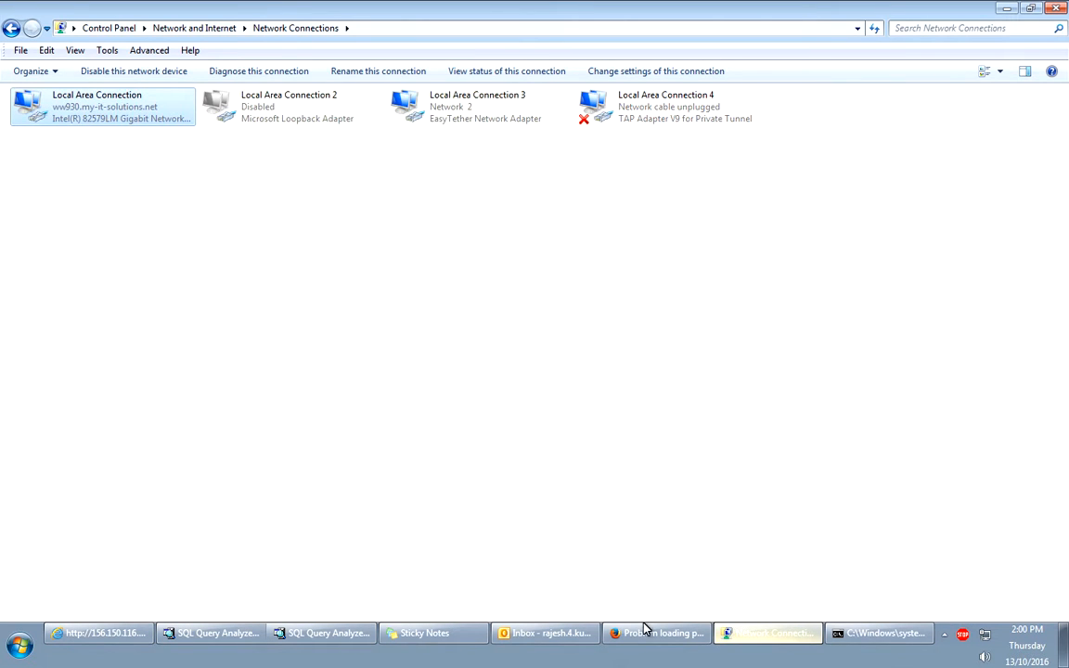
pyautogui.click(657, 633)
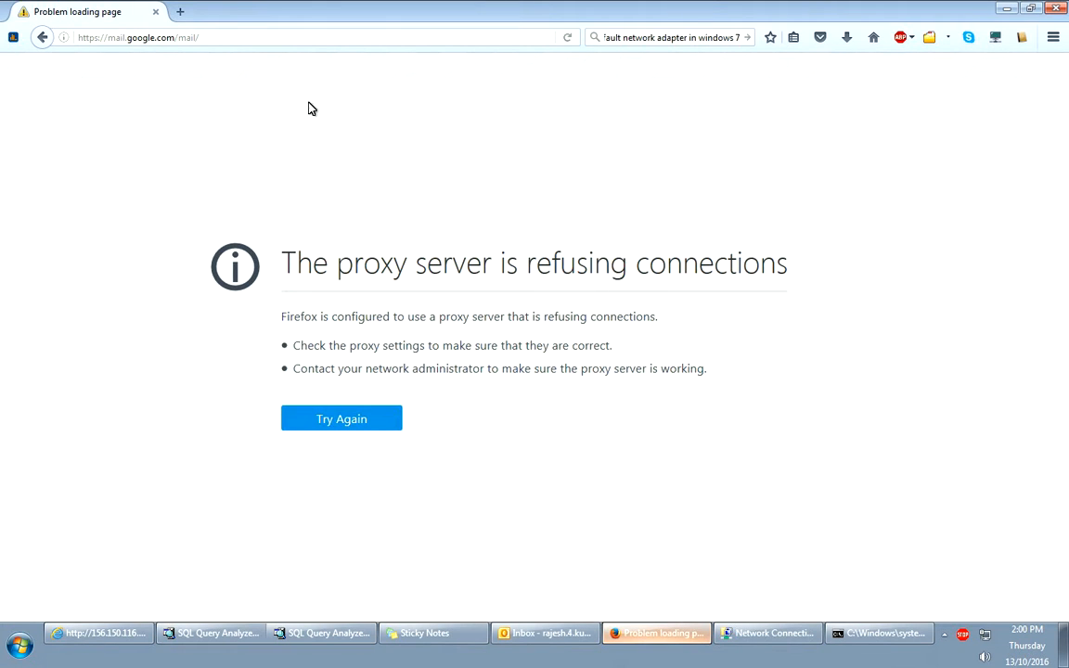
pyautogui.click(766, 633)
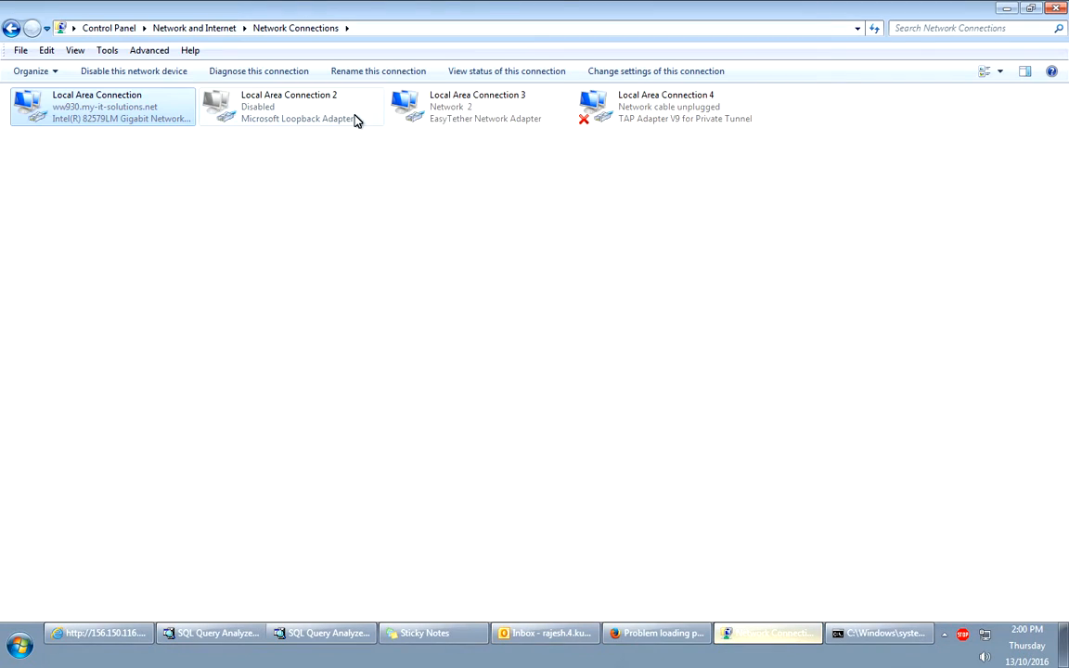
pyautogui.click(479, 106)
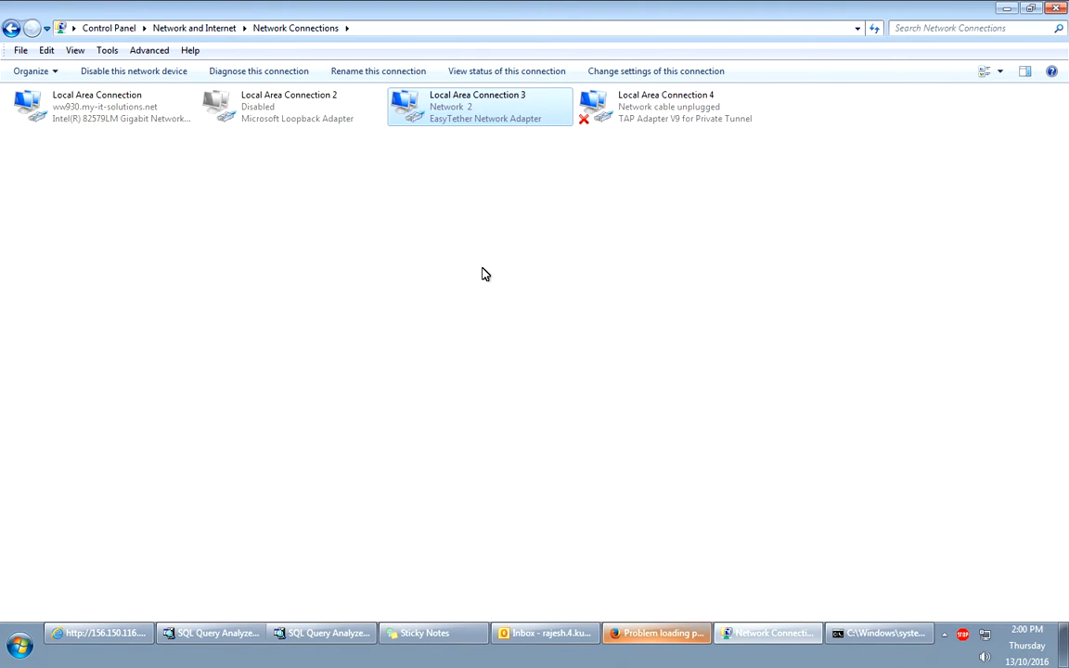
pyautogui.moveTo(494, 163)
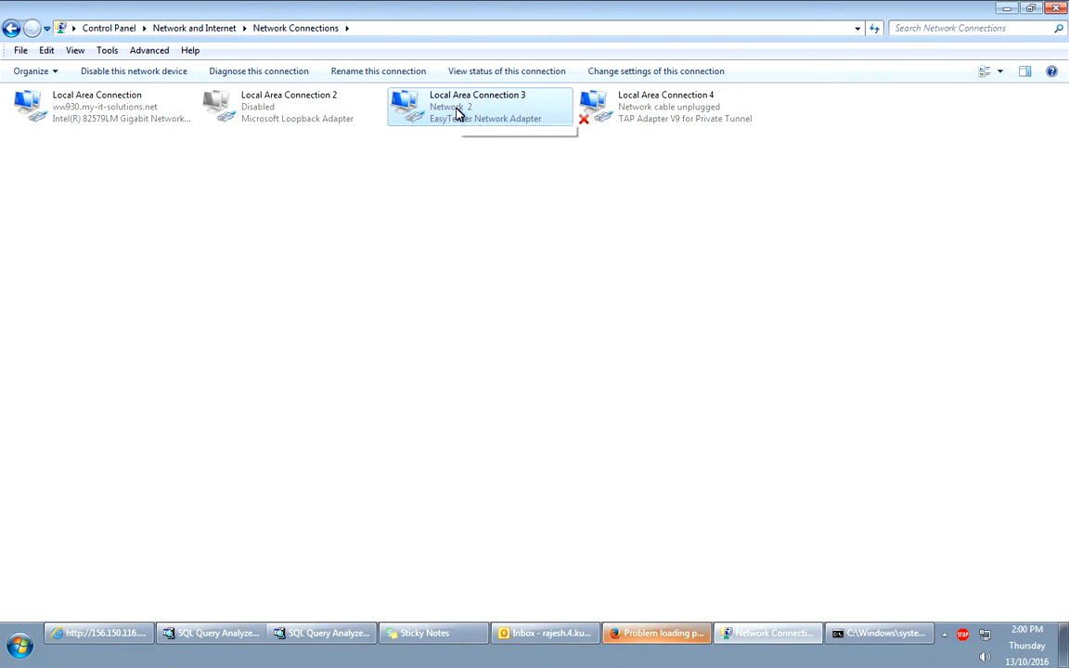
pyautogui.moveTo(497, 141)
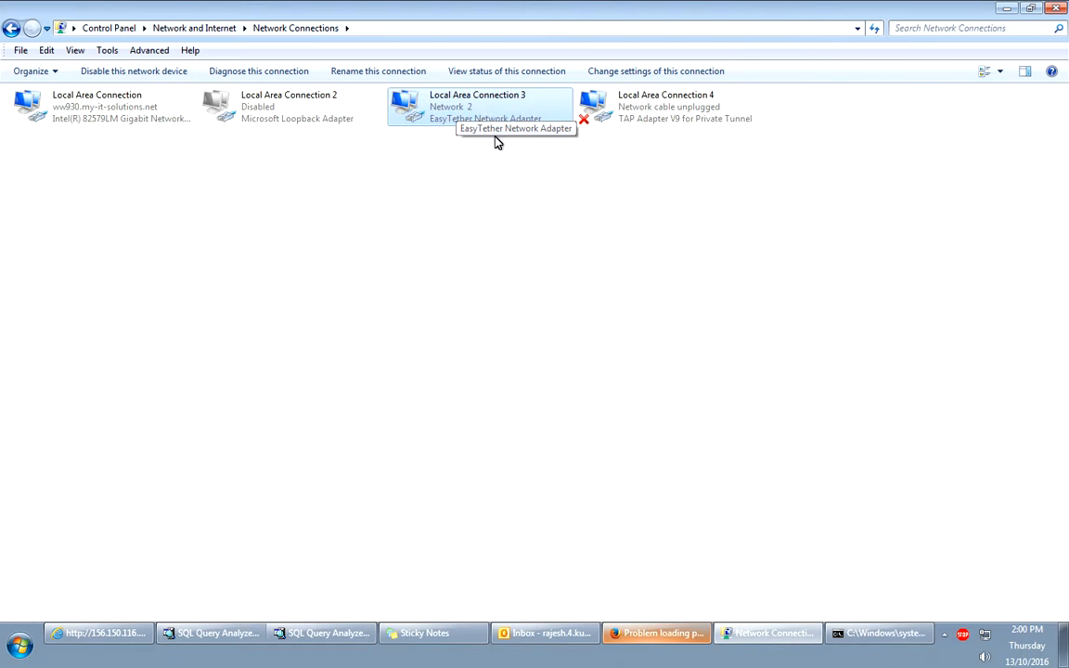
pyautogui.moveTo(481, 117)
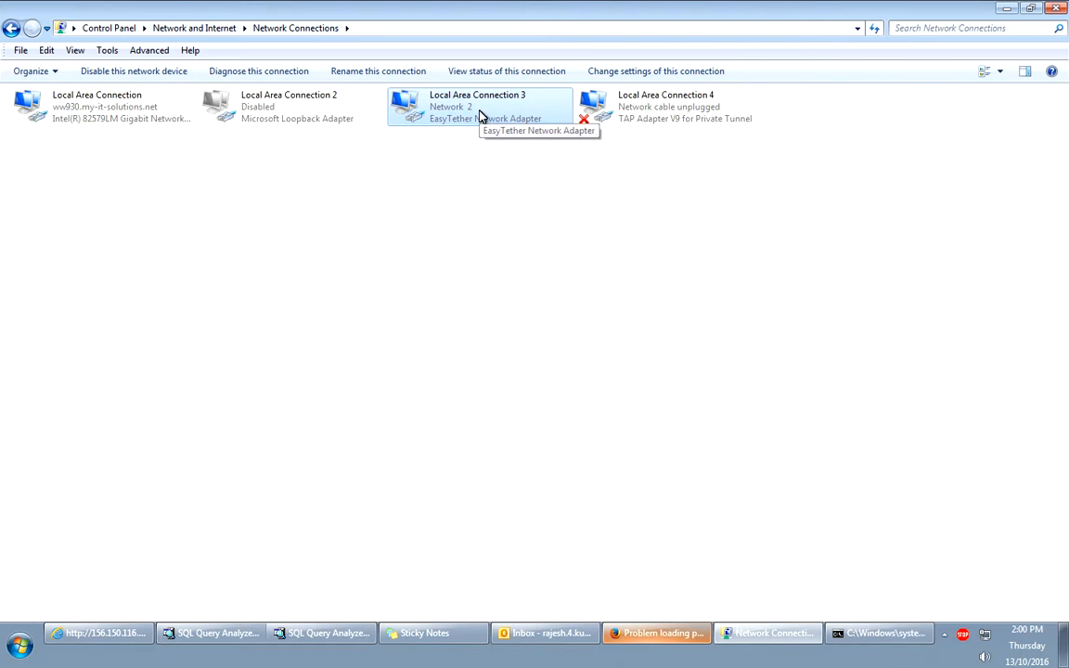
# In Local Area Connection 3's IPv4 advanced settings, disable automatic metric and enter interface metric 1.
pyautogui.click(657, 632)
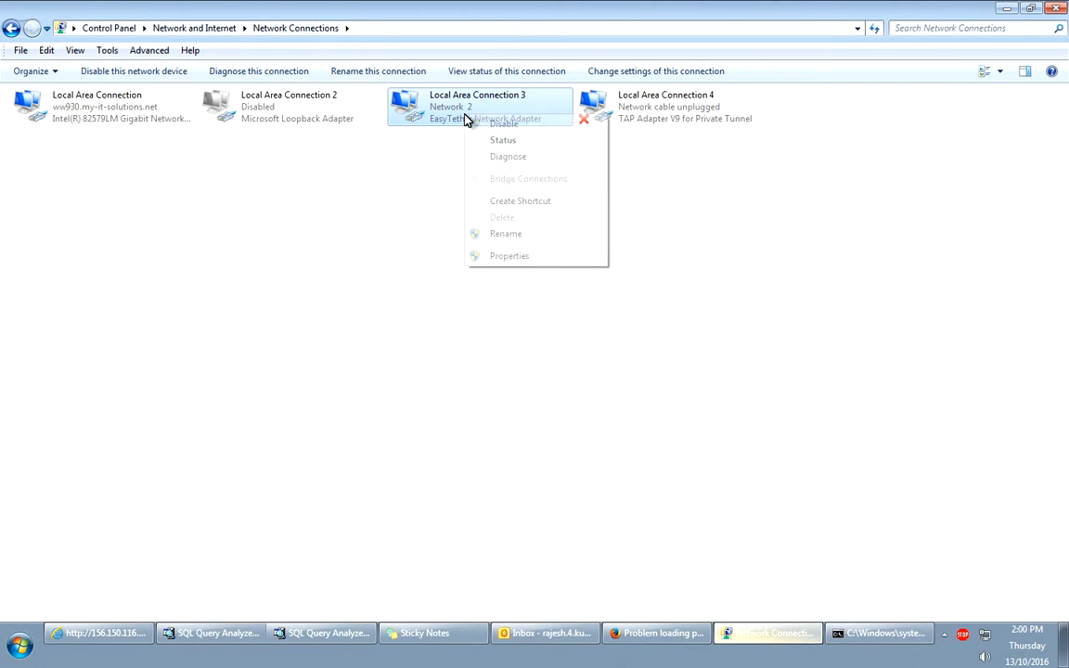
pyautogui.click(509, 256)
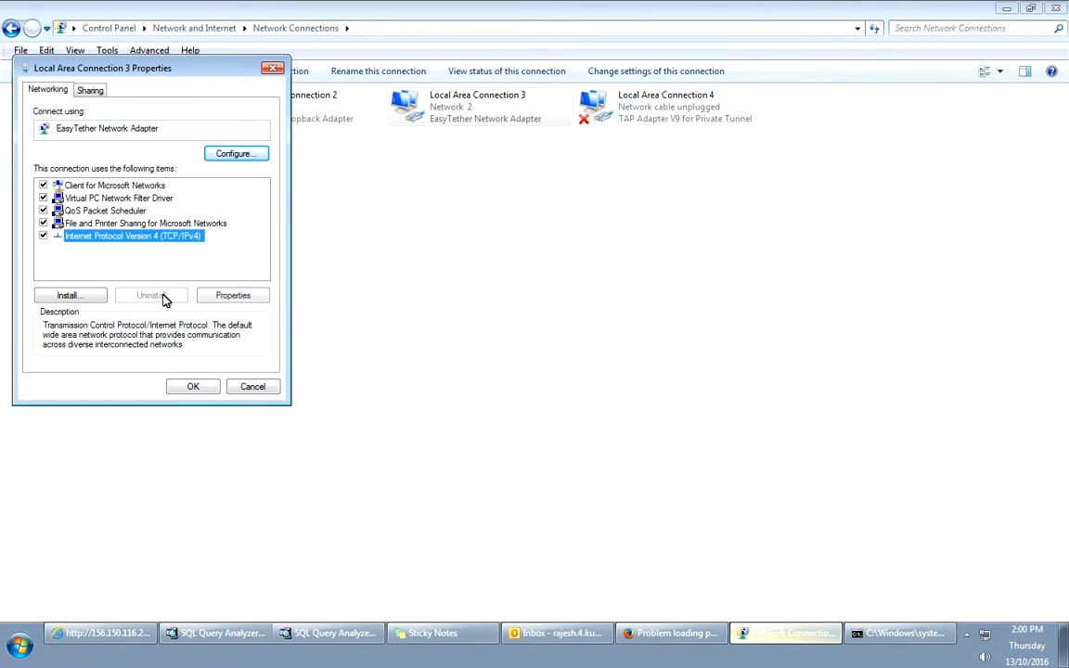
pyautogui.click(233, 295)
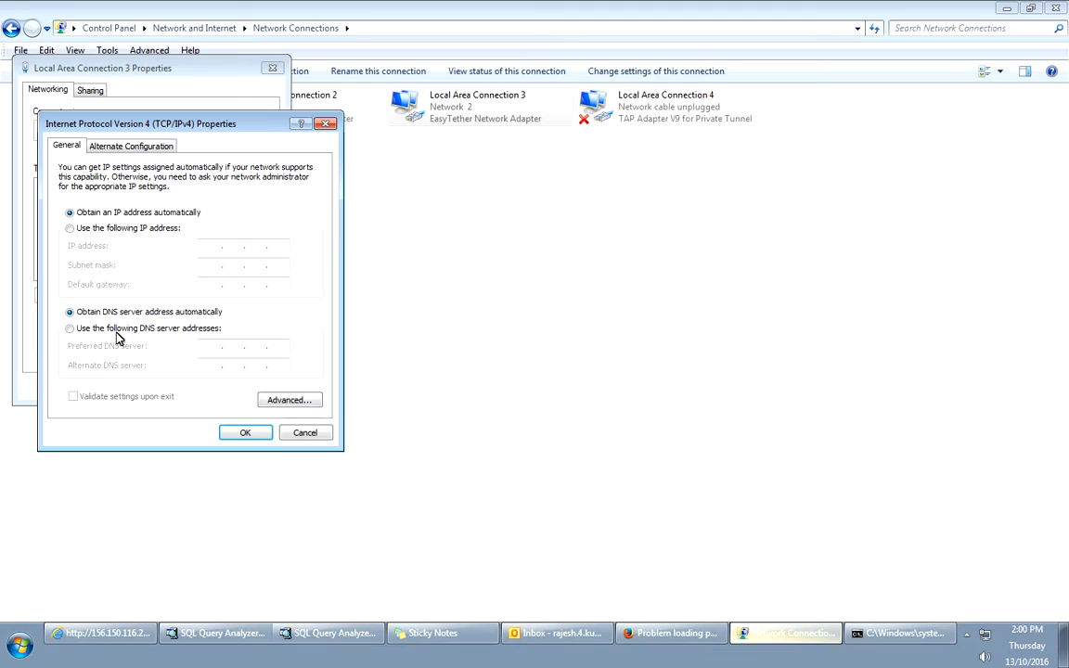
pyautogui.click(289, 401)
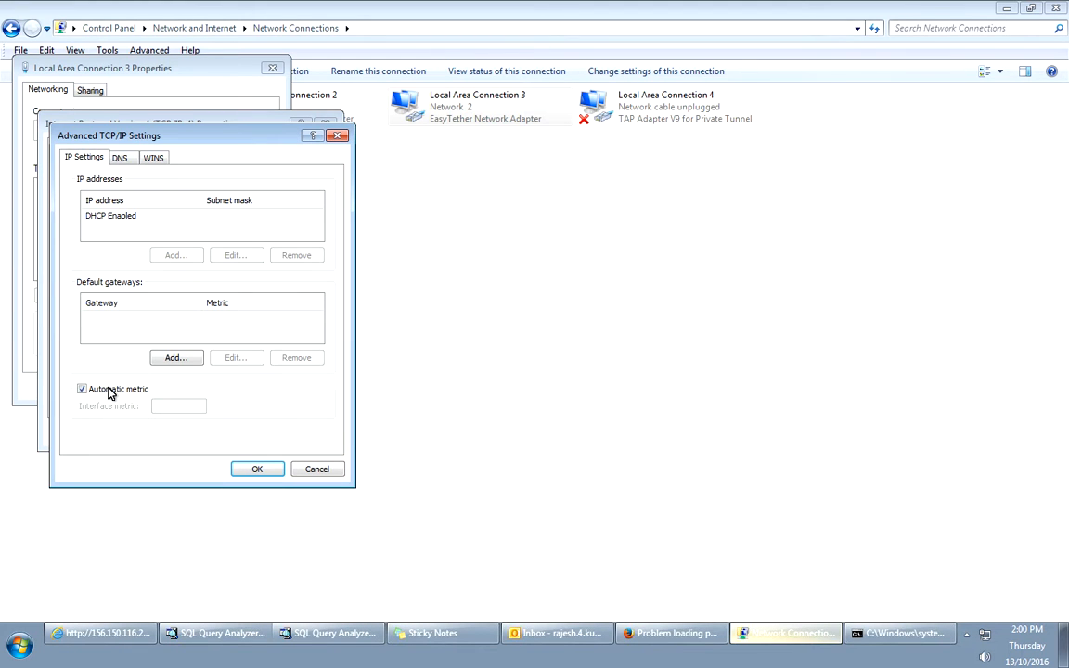
pyautogui.click(82, 389)
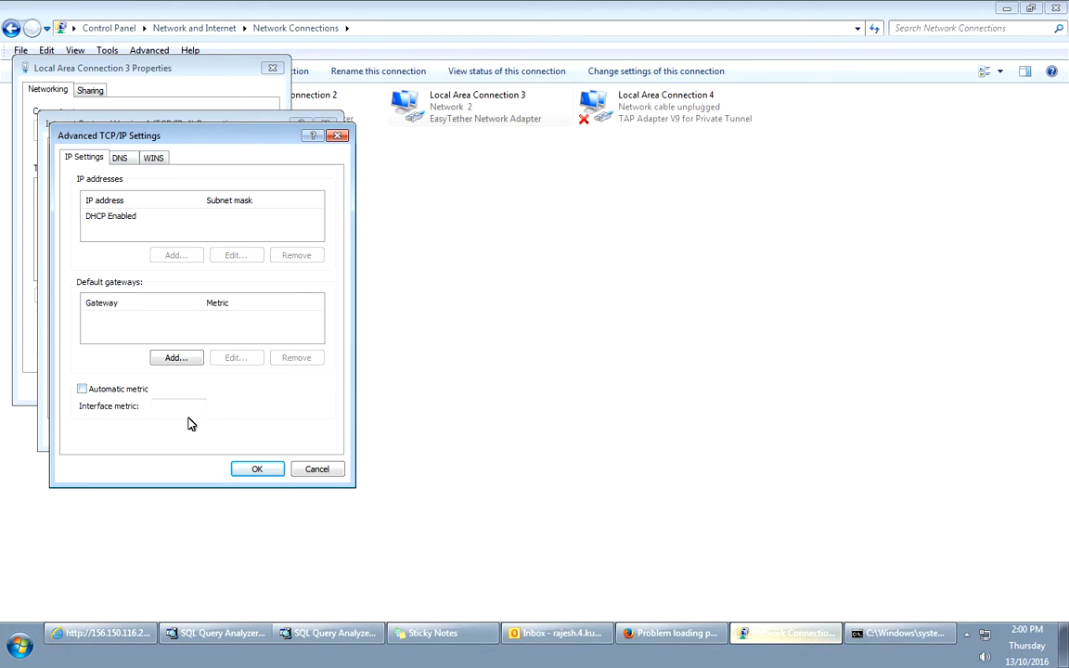
pyautogui.write('1')
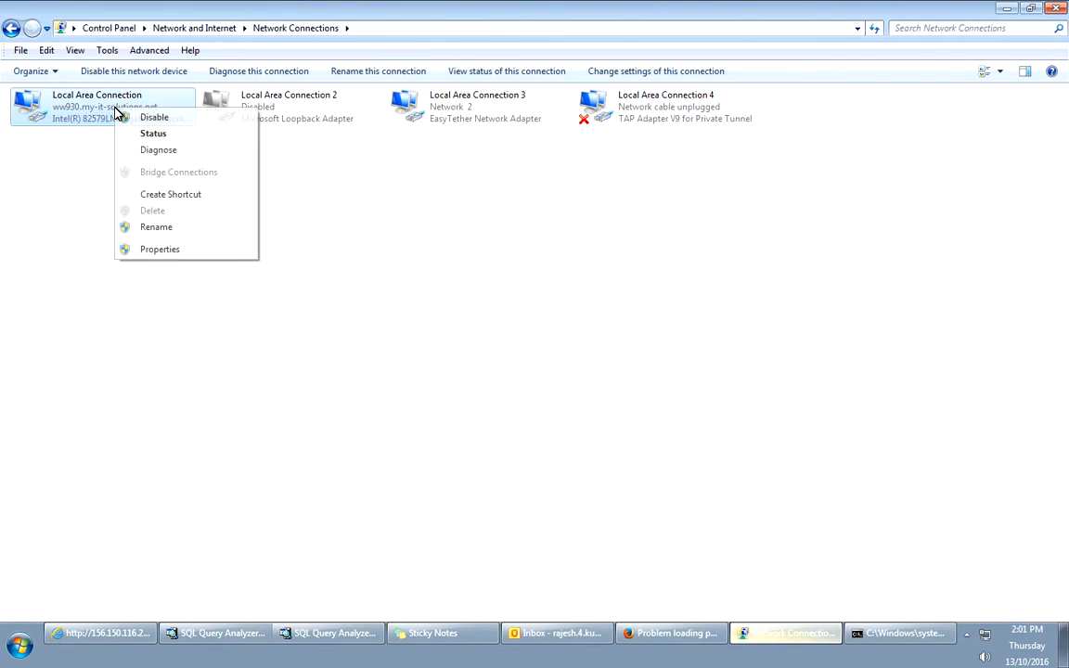
# In Local Area Connection's IPv4 advanced settings, set a higher manual interface metric and confirm the dialogs.
pyautogui.click(159, 248)
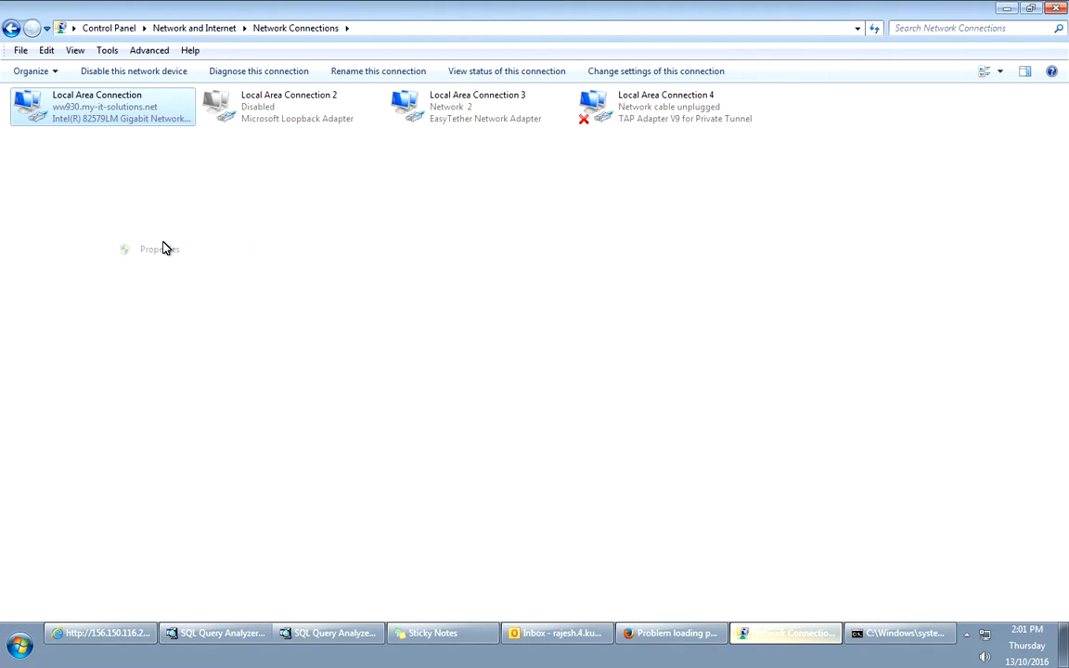
pyautogui.click(160, 248)
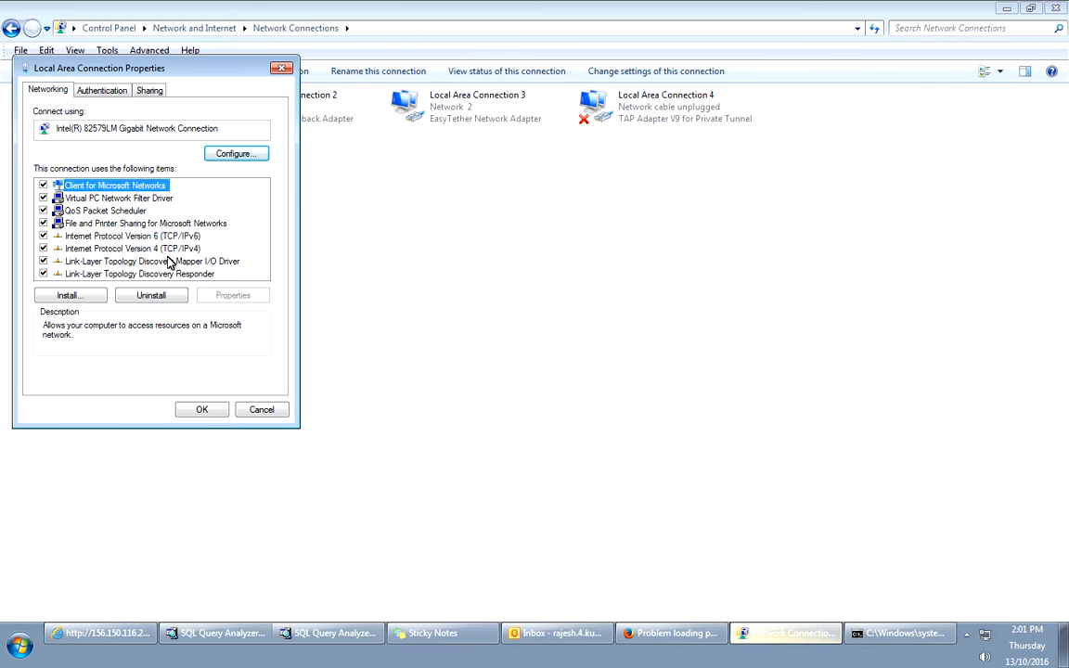
pyautogui.doubleClick(133, 249)
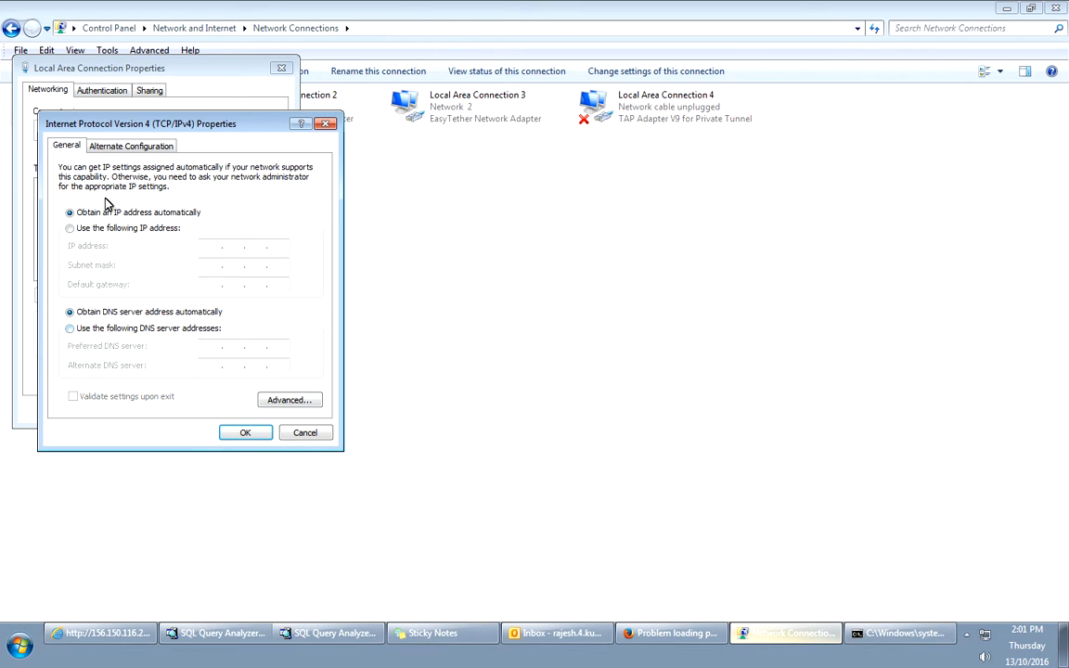
pyautogui.click(289, 401)
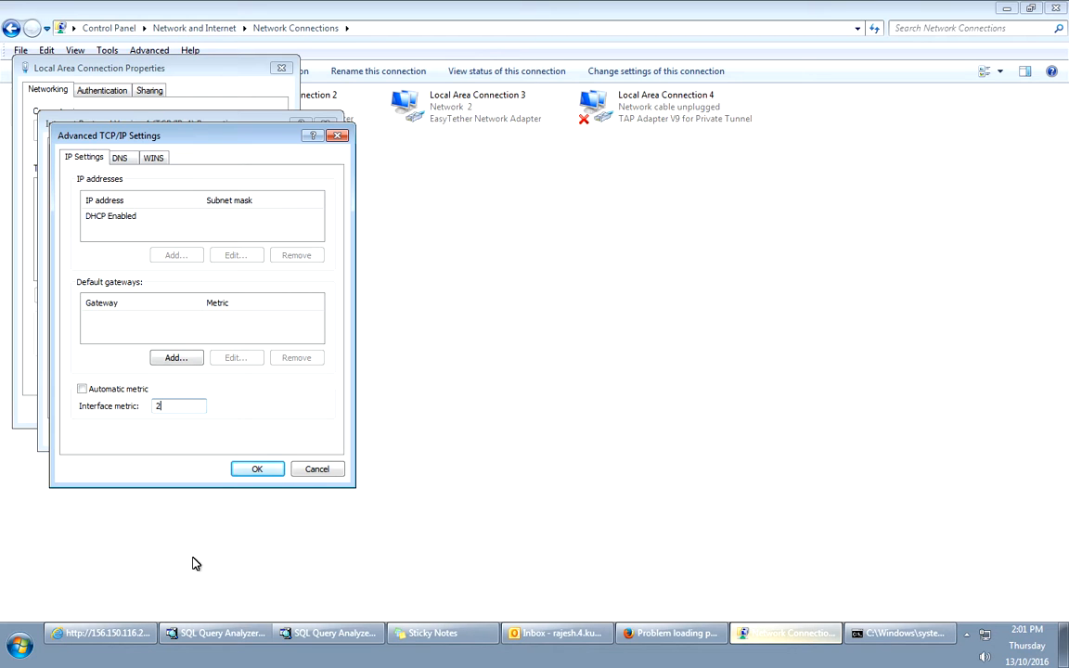
pyautogui.click(256, 468)
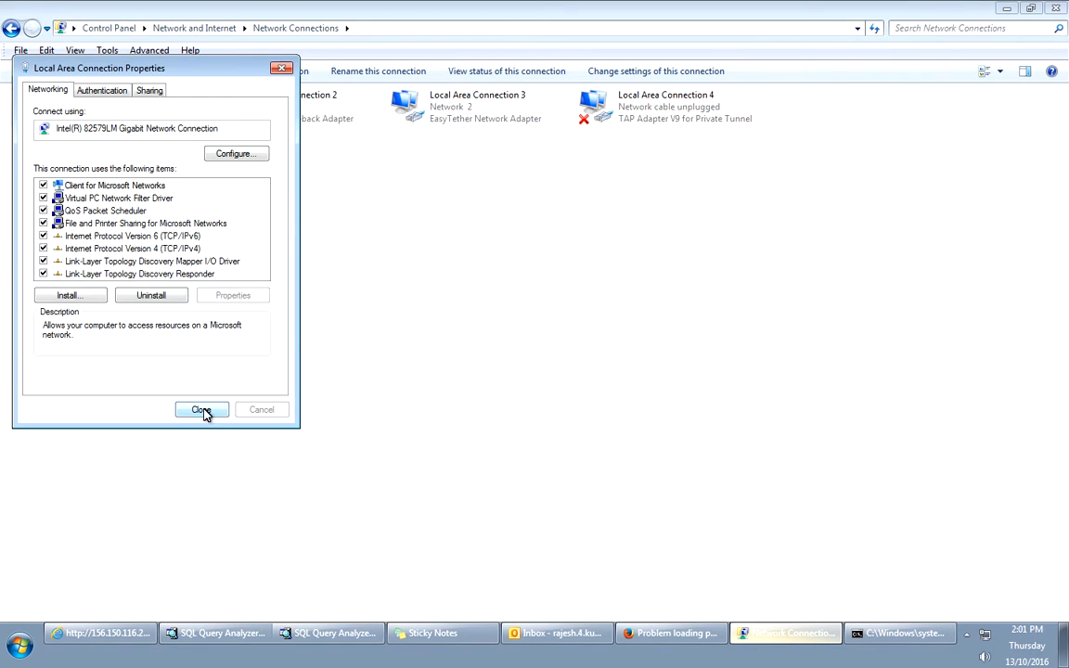
pyautogui.click(201, 410)
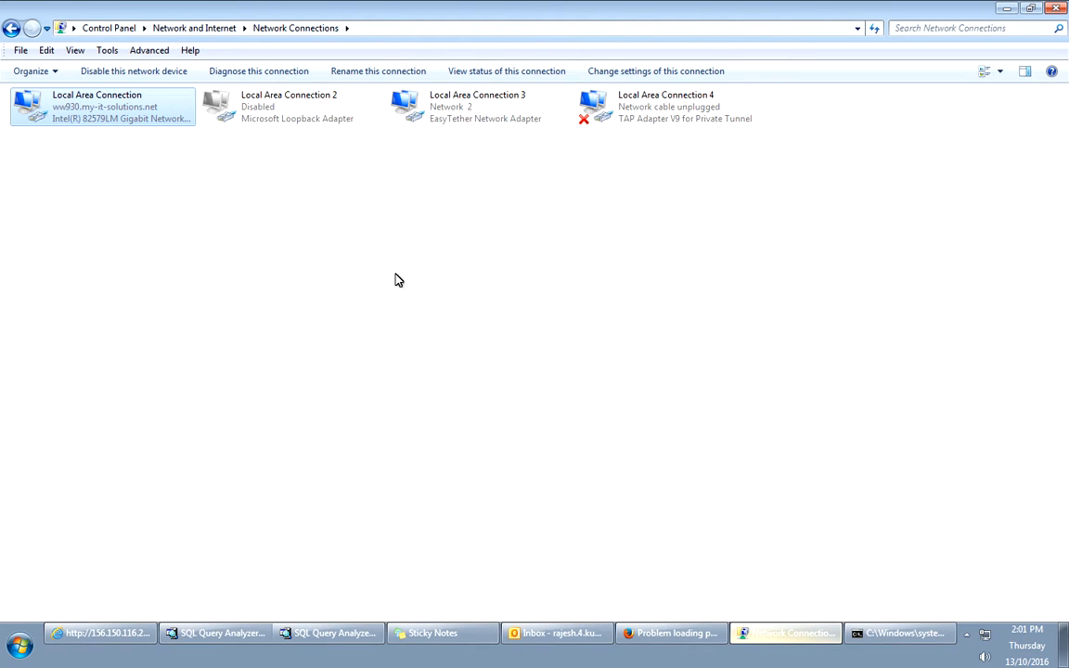
# Select Local Area Connection 3, then bring Firefox's proxy error page back to the front.
pyautogui.click(478, 106)
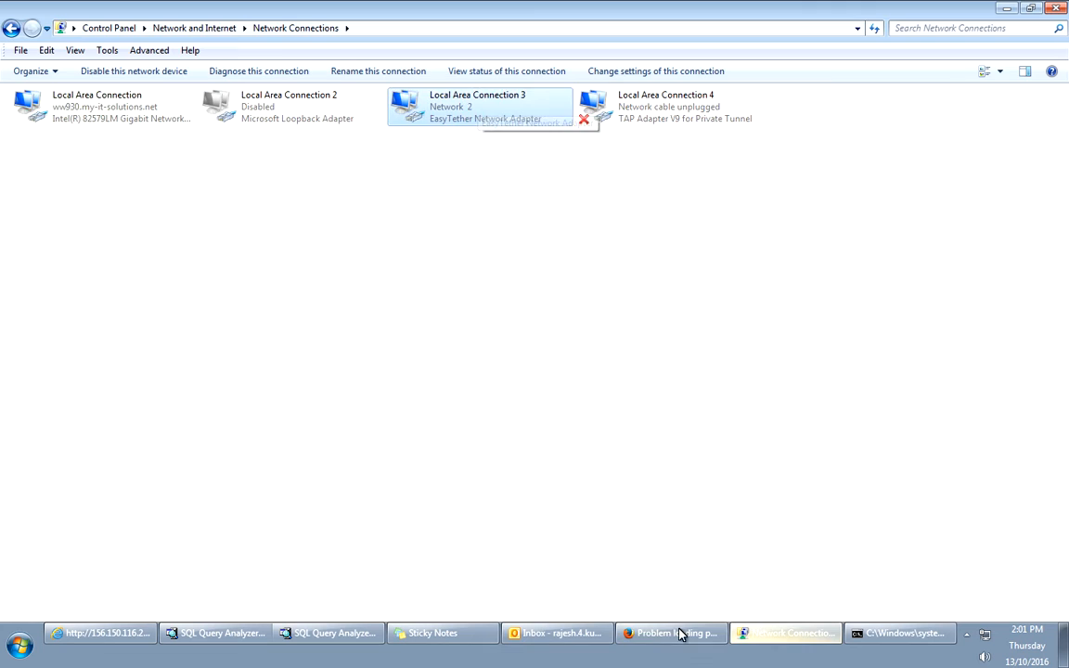
pyautogui.click(669, 633)
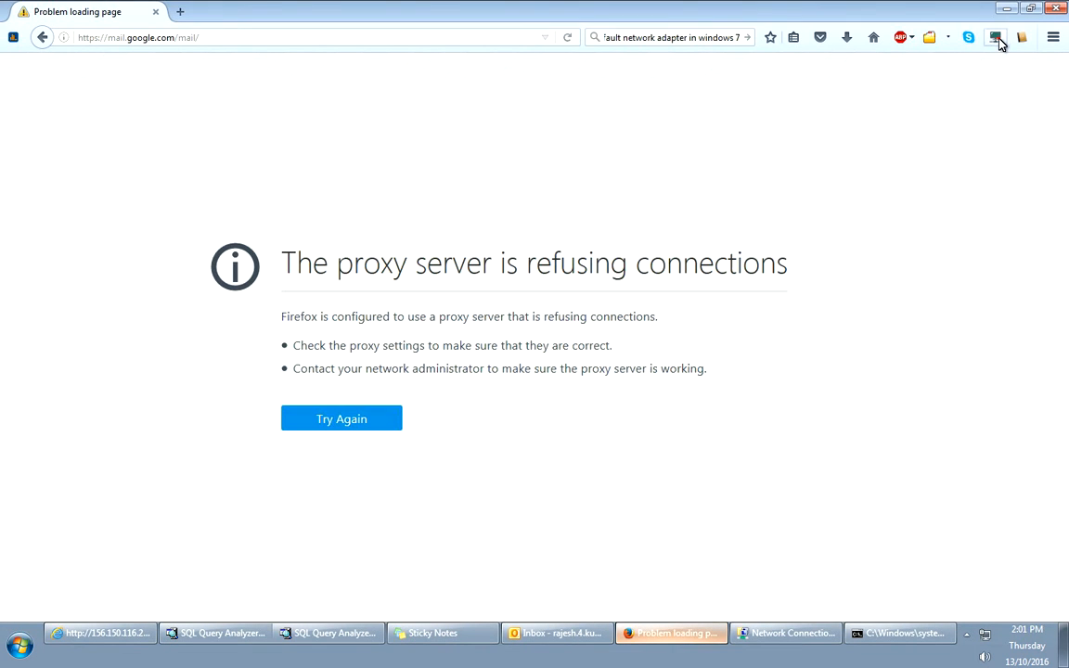
pyautogui.moveTo(323, 490)
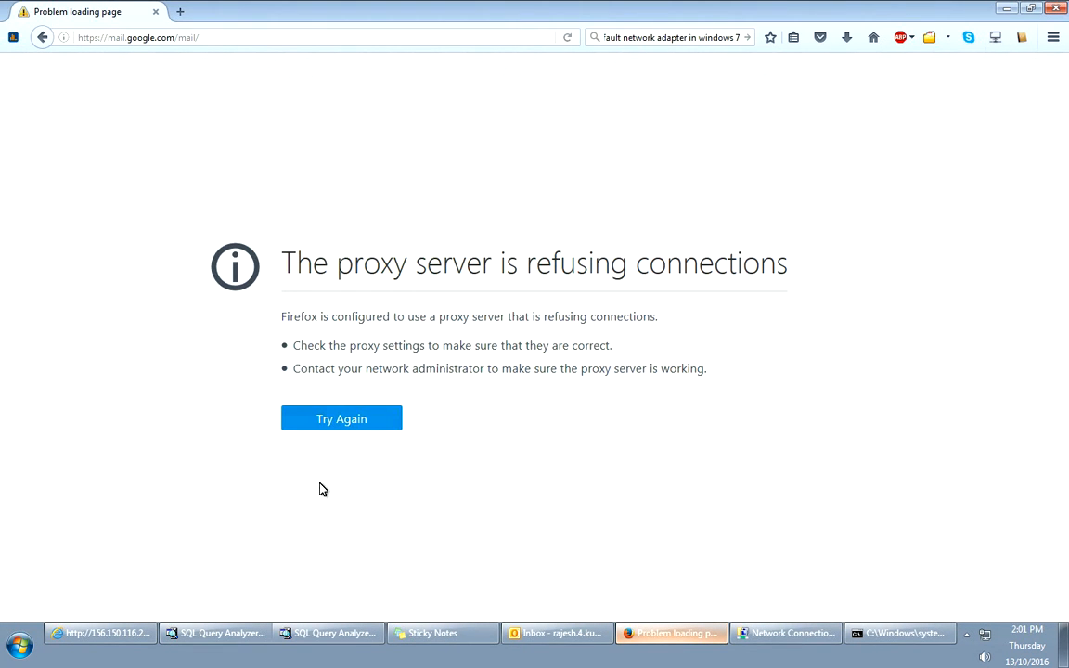